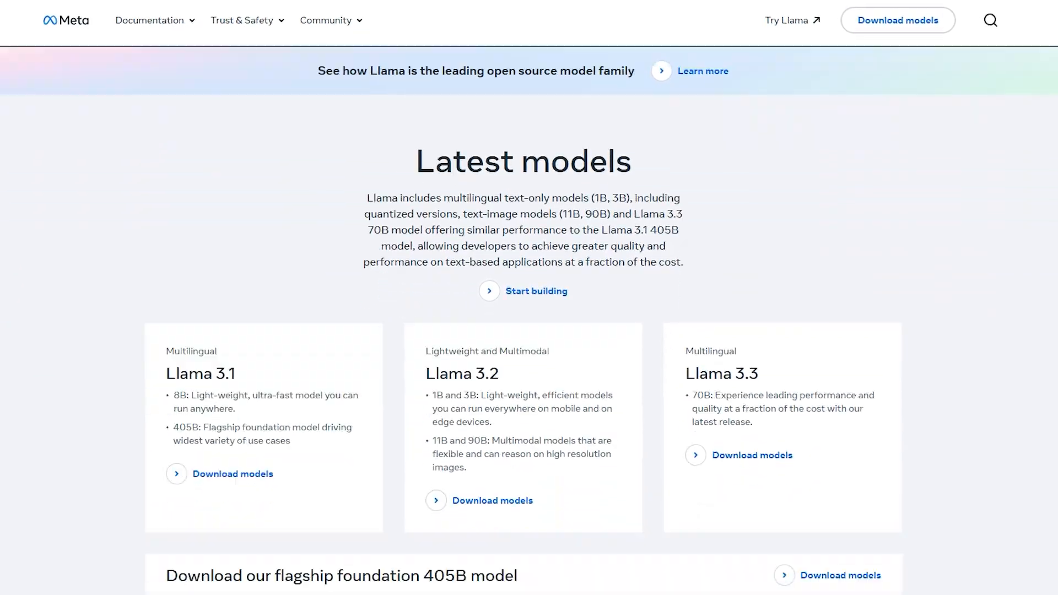
Scroll the Meta Llama page past the model cards and Llama 3.2 to Llama Stack.
scroll("down", 3)
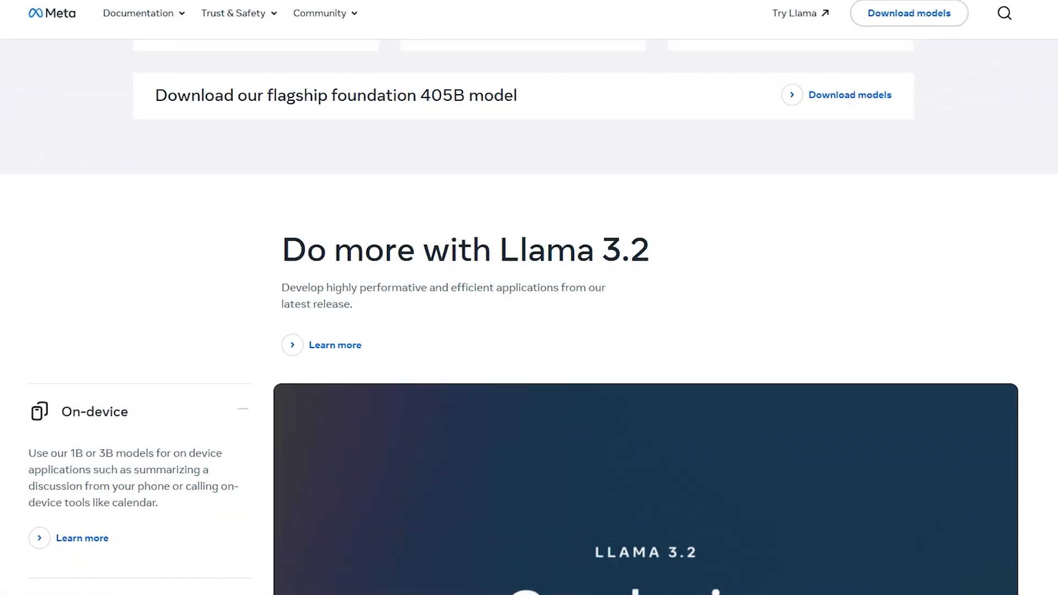
scroll("down", 3)
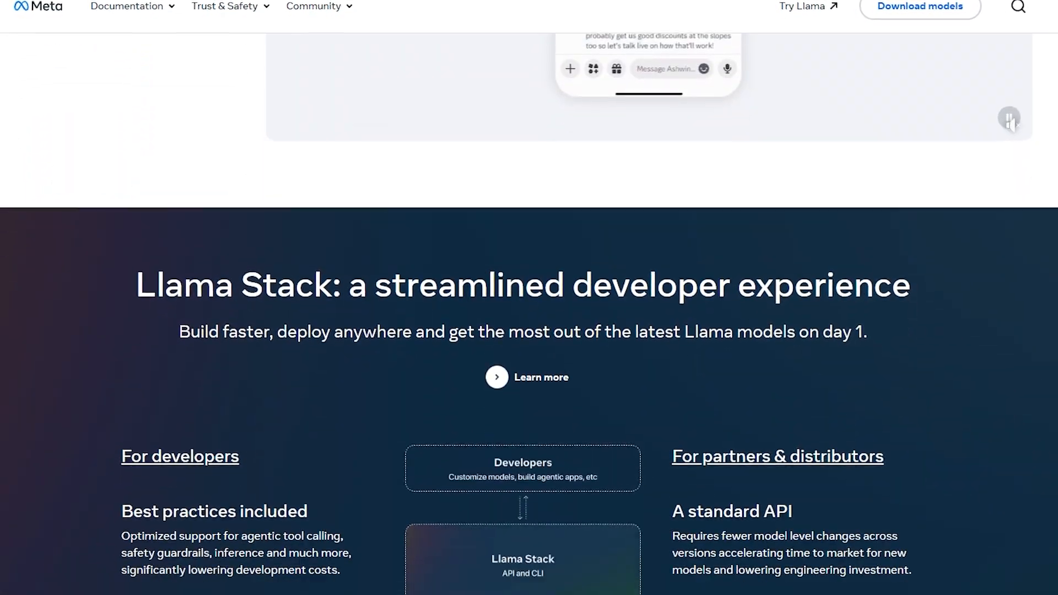
scroll("down", 3)
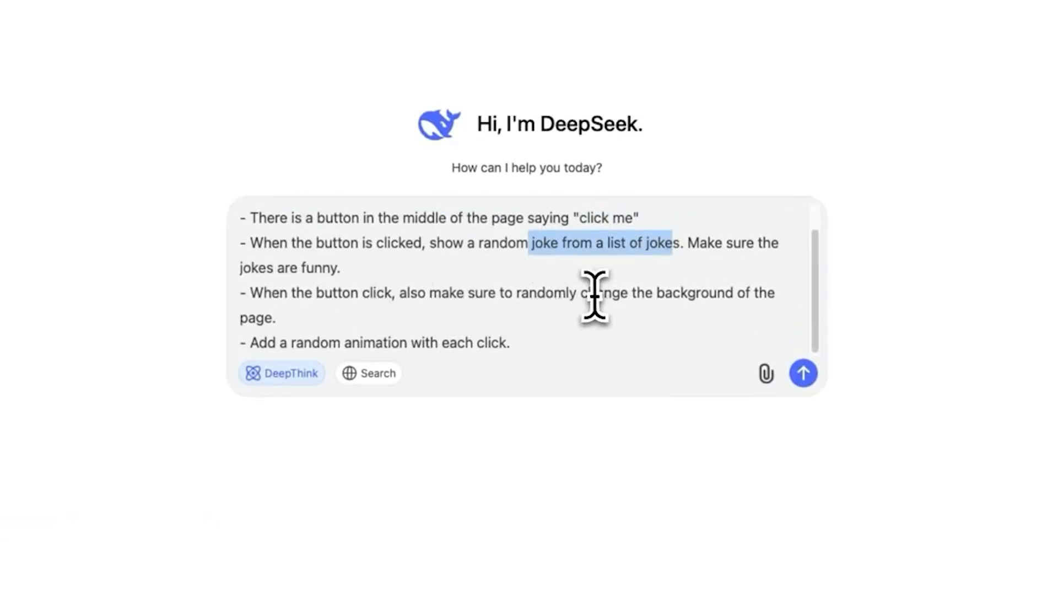
Send the joke-button page prompt with DeepThink on and scroll through DeepSeek's reasoning.
left_click(803, 373)
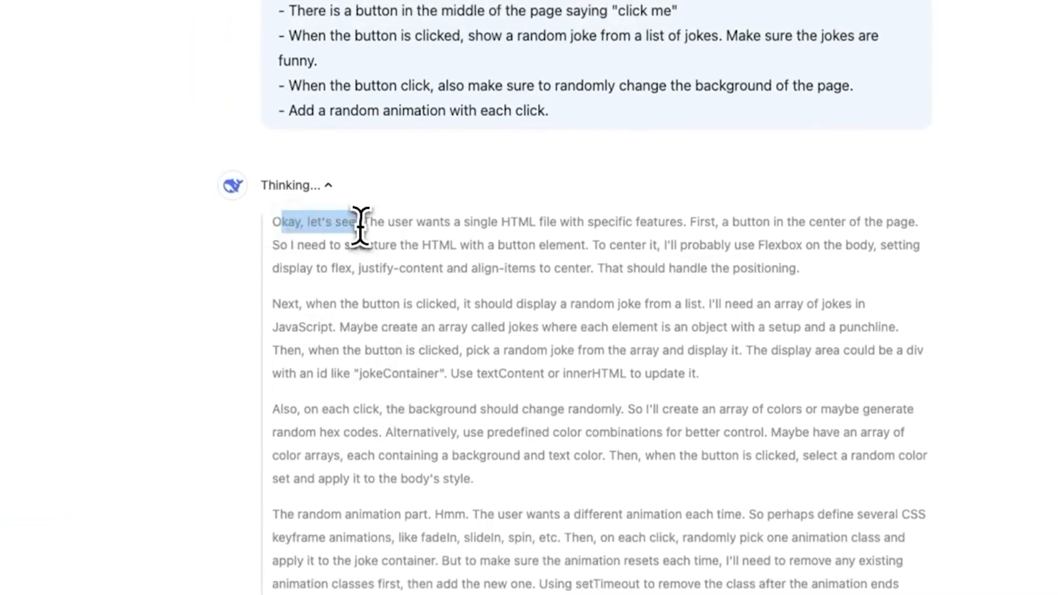
scroll("down", 3)
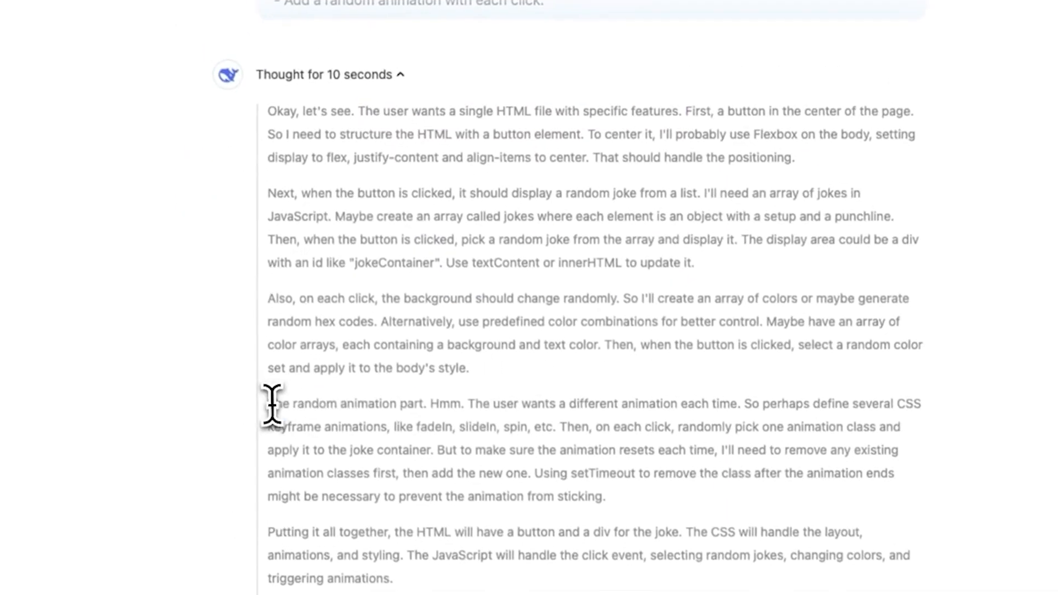
scroll("down", 3)
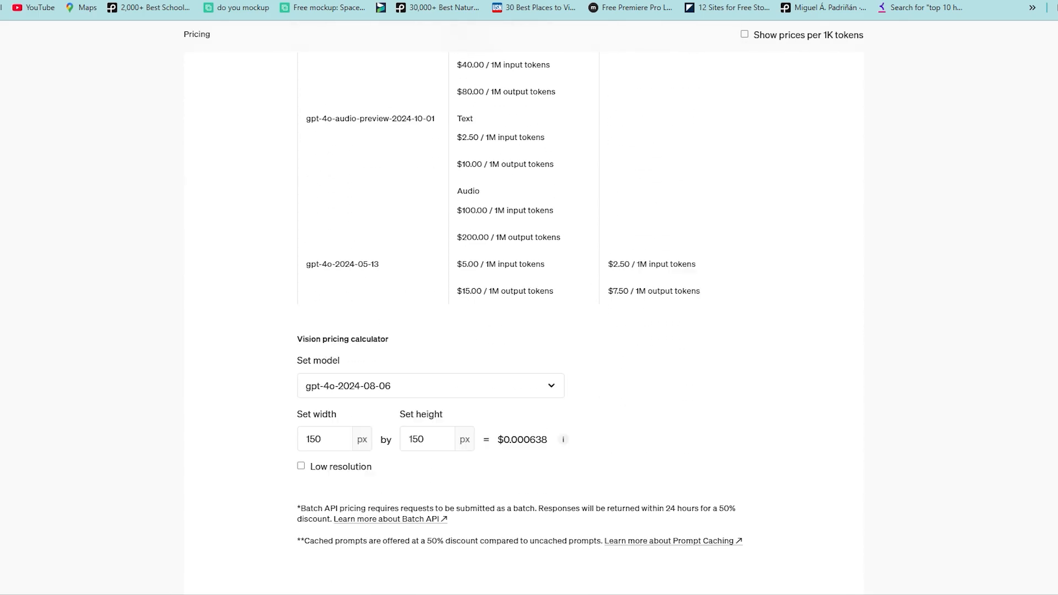
Scroll the OpenAI pricing page past the vision calculator to the o1 pricing table.
scroll("down", 3)
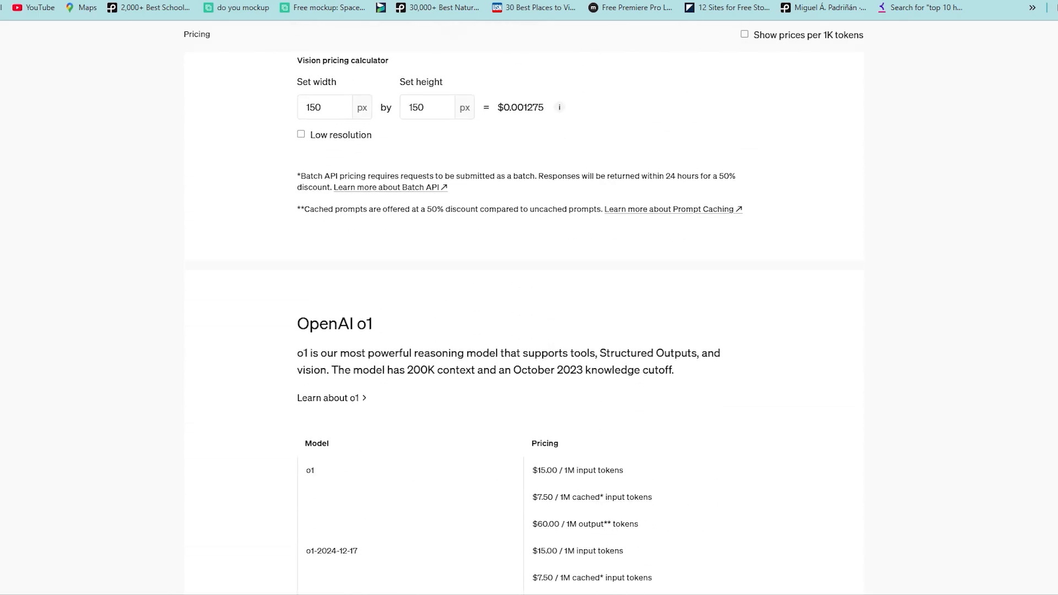
scroll("down", 3)
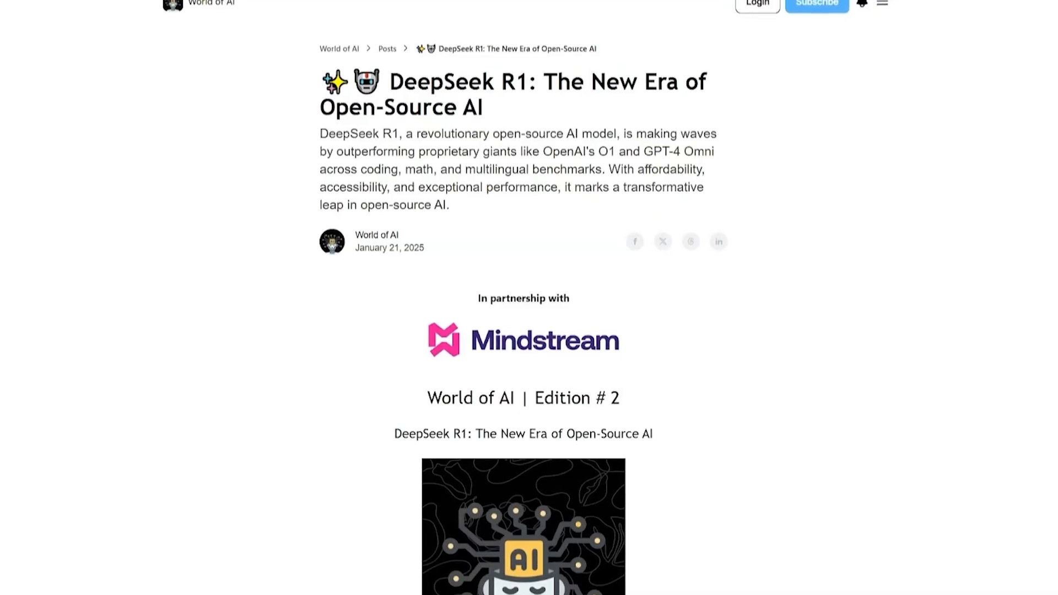
Scroll the DeepSeek R1 article down to the Performance That Stands Out section.
scroll("down", 3)
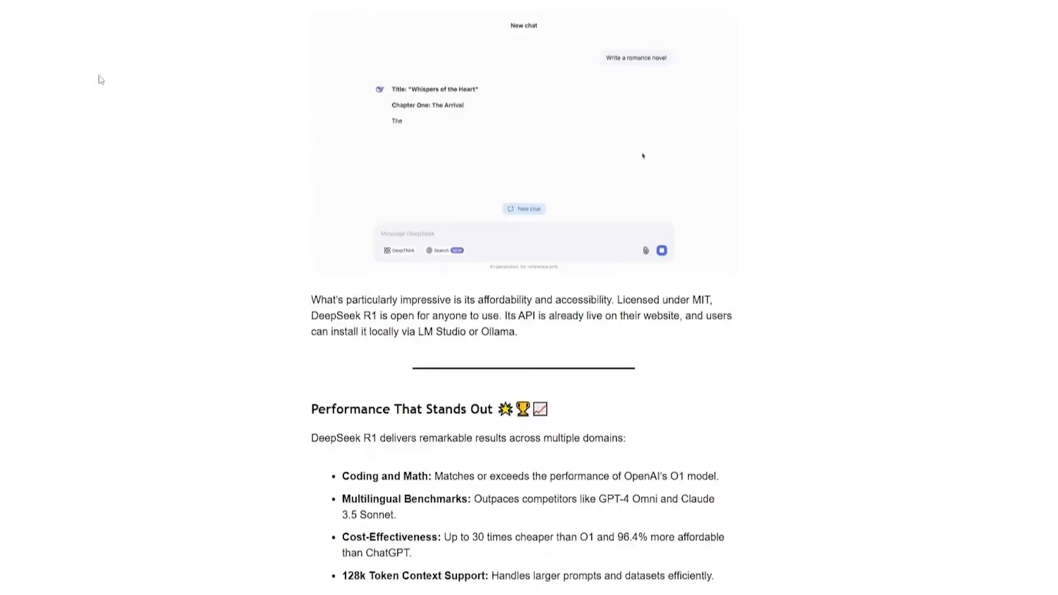